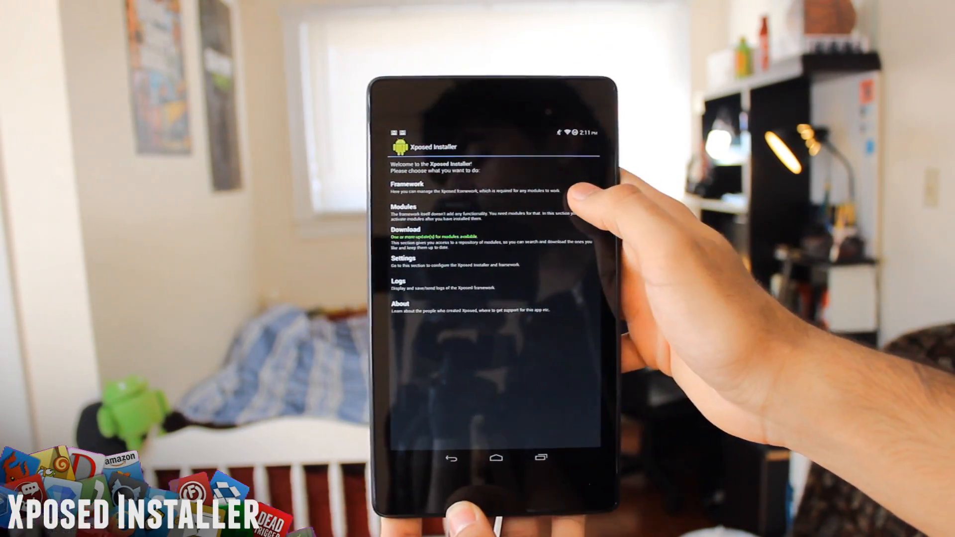
- Reach XuiMod's ListView Animation settings through the installed modules list and scroll its options
click(405, 184)
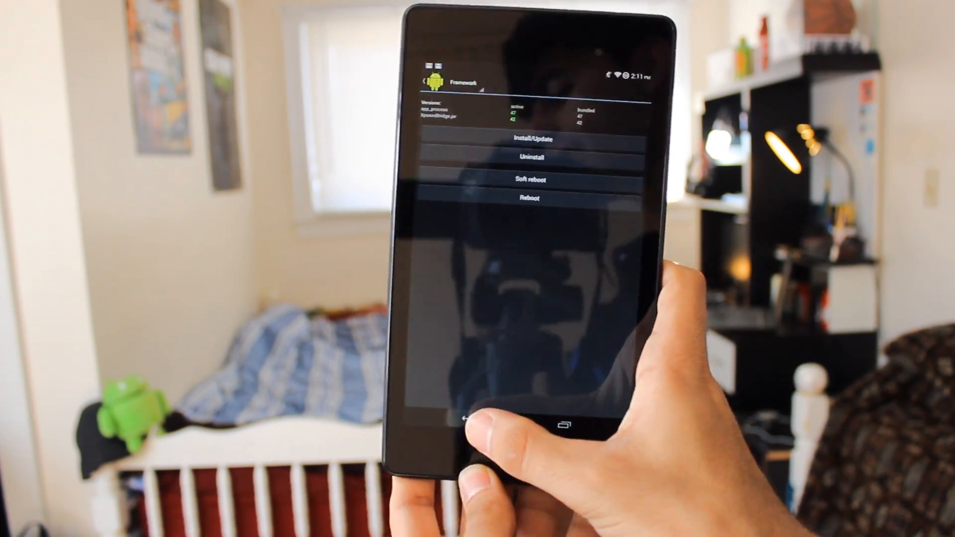
click(474, 421)
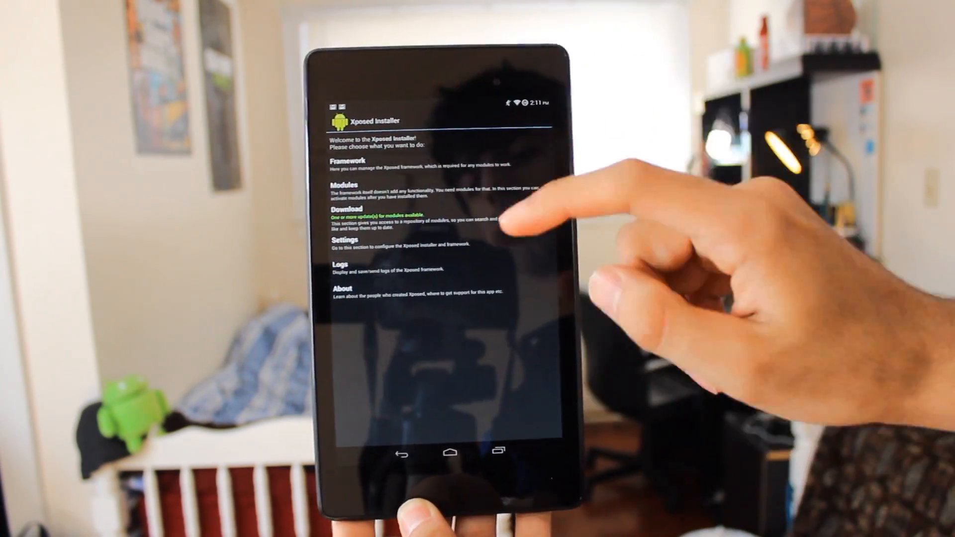
click(346, 210)
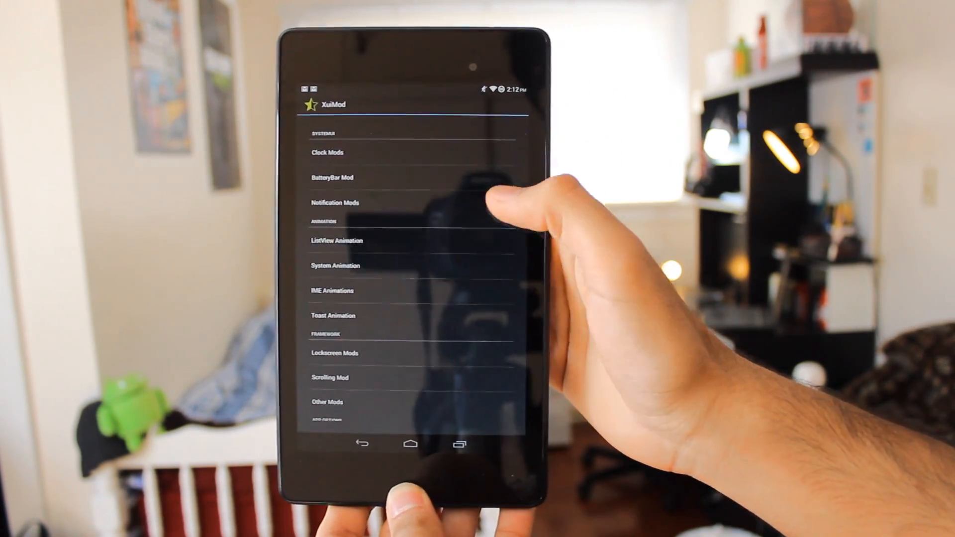
click(337, 240)
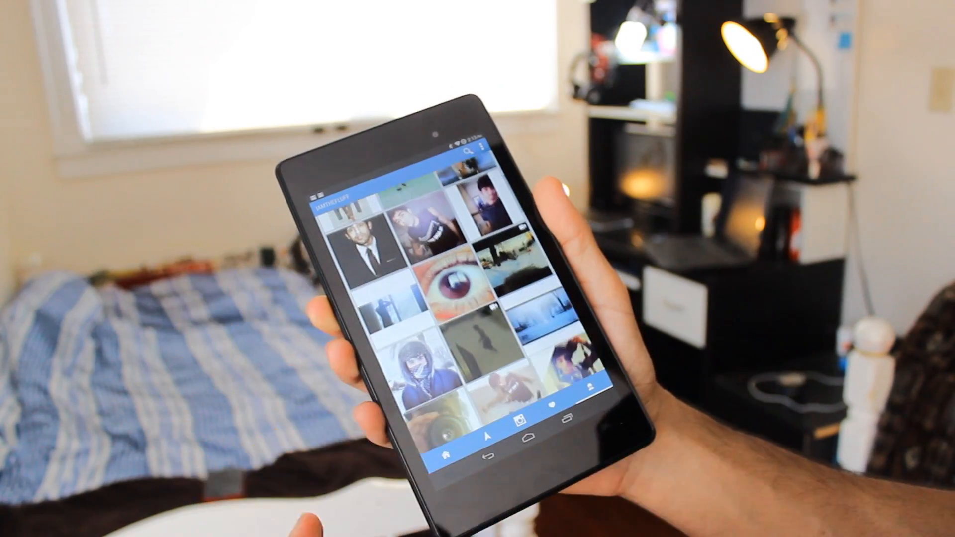
scroll(down, 3)
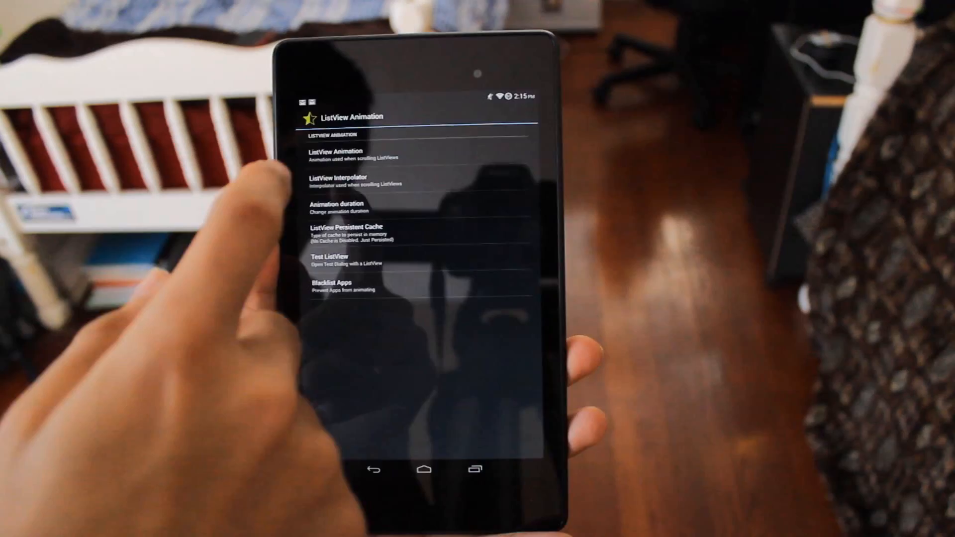
click(347, 151)
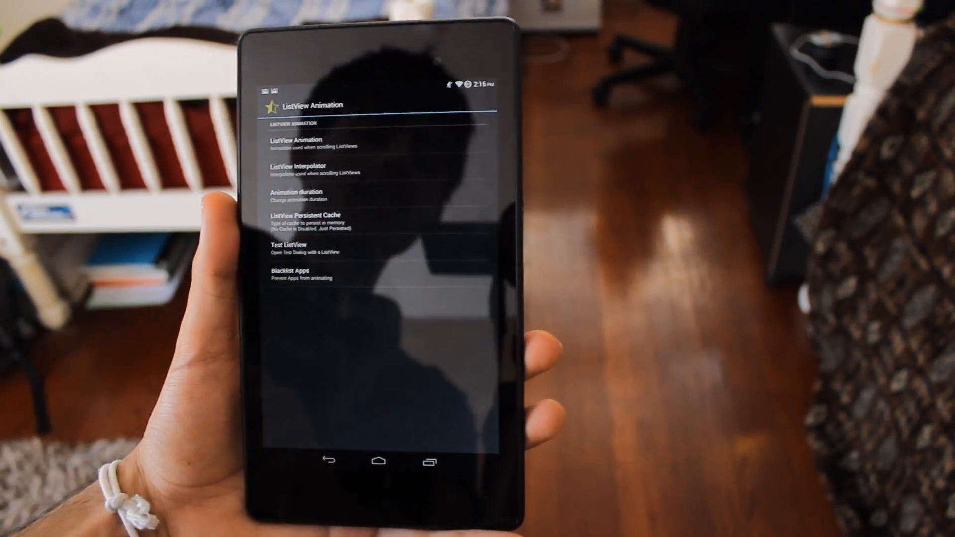
click(291, 248)
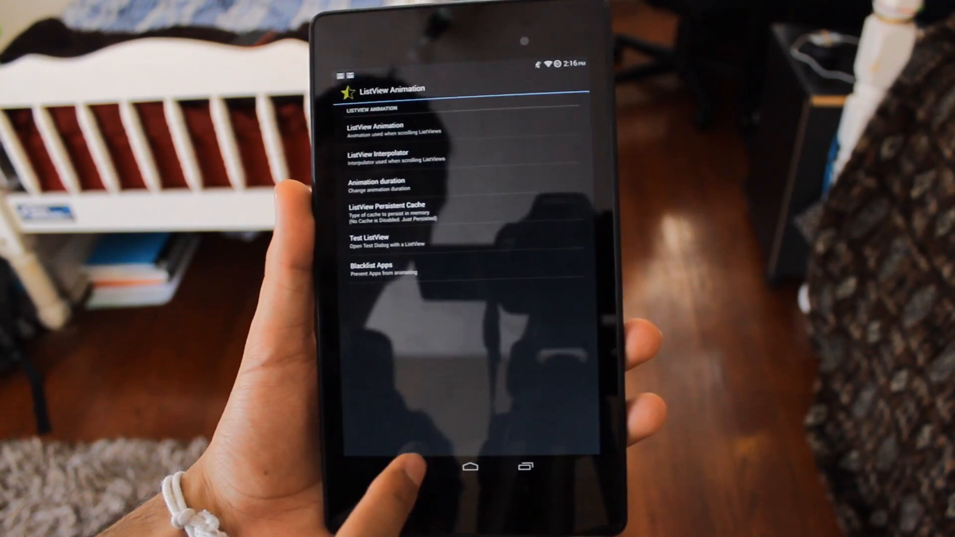
- Go back to XuiMod's mods list and scroll through its SystemUI, Animation and Framework categories
click(431, 452)
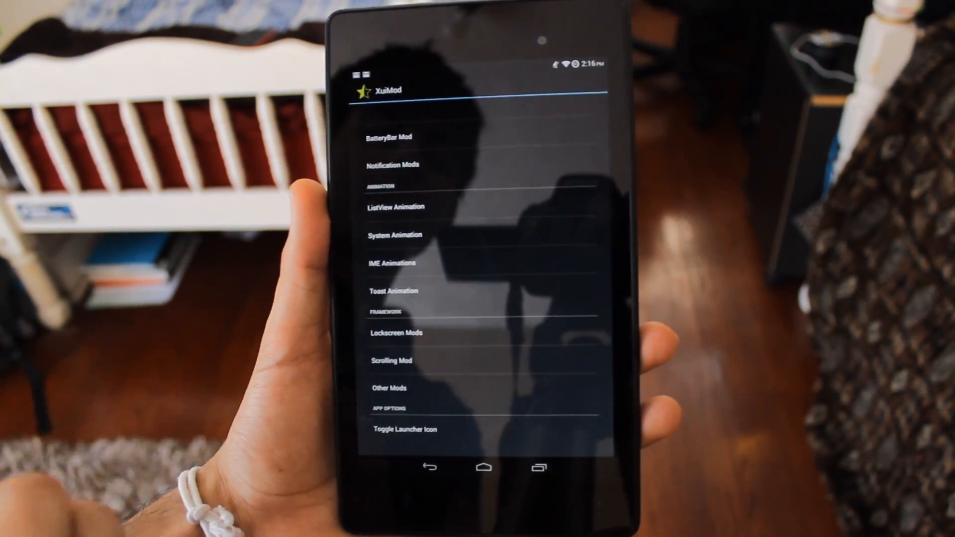
scroll(down, 3)
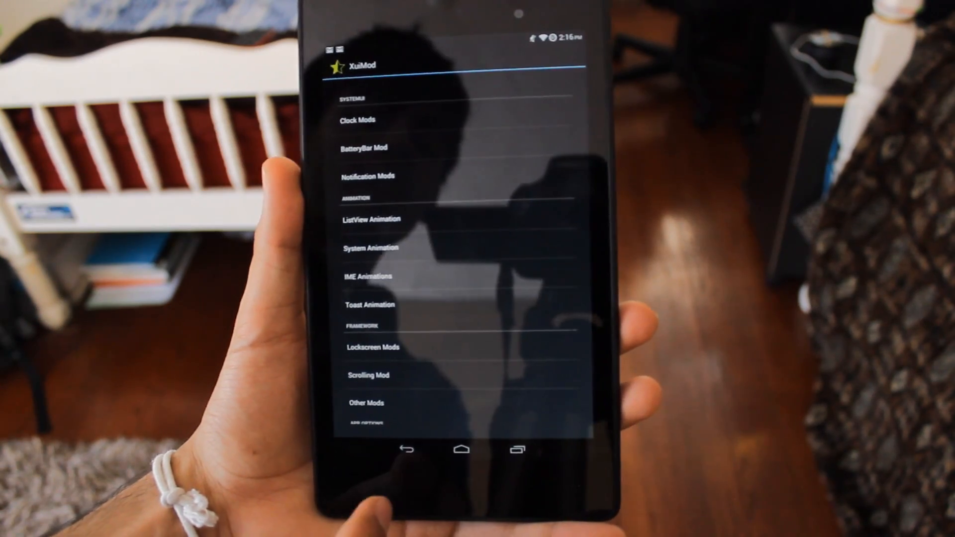